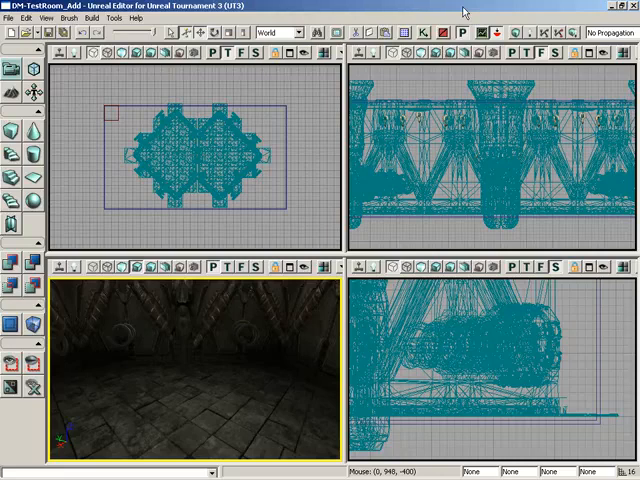
mouse_move(304, 146)
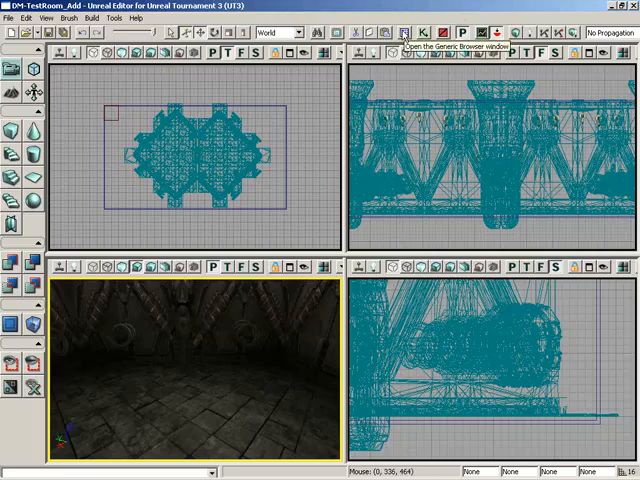
- Reveal the CTF flag base classes under NavigationPoint > Objective > UTCTFBase and select UTCTFBlueFlagBase
click(400, 28)
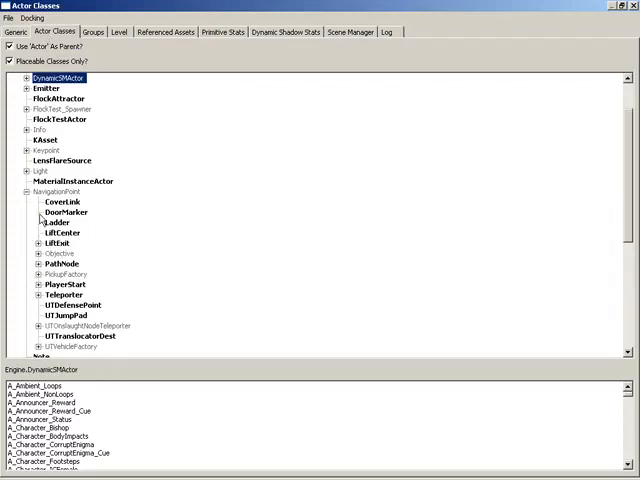
click(32, 252)
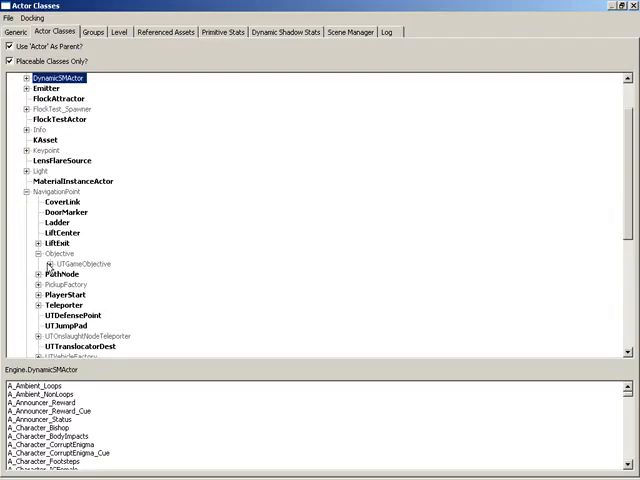
click(32, 264)
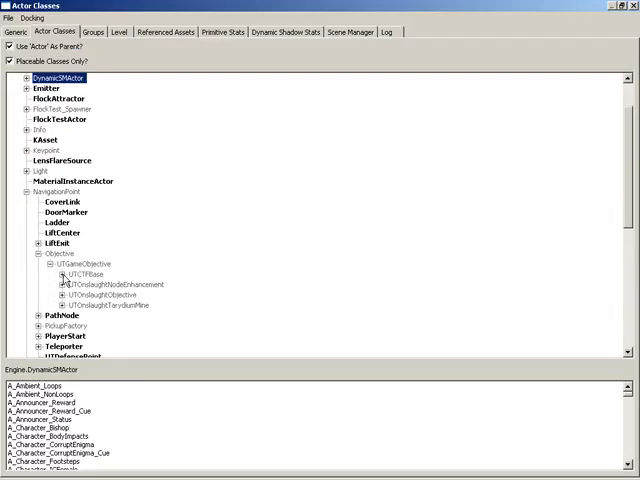
click(64, 284)
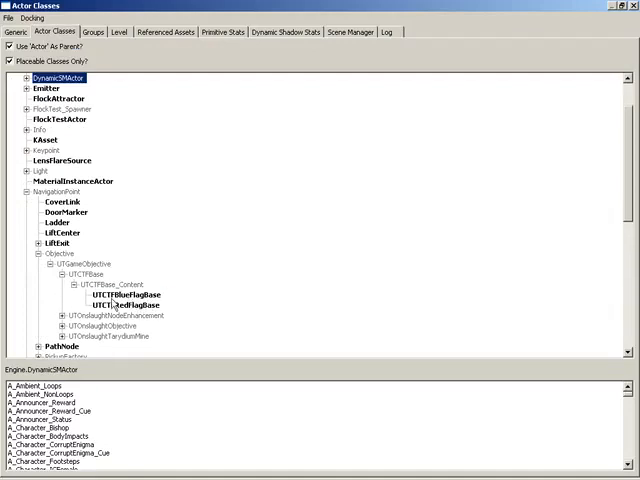
click(118, 304)
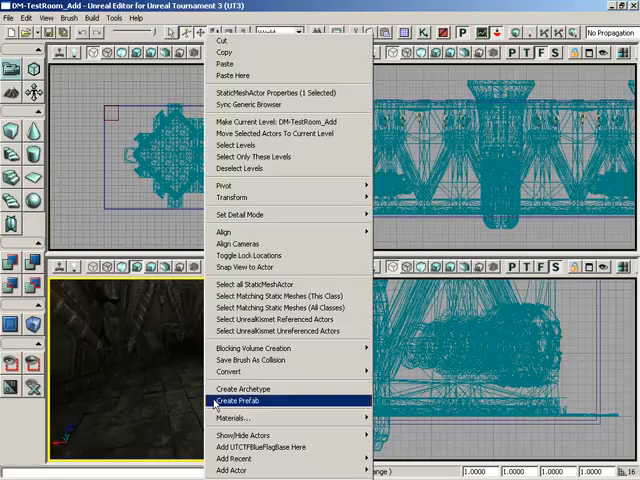
mouse_move(260, 446)
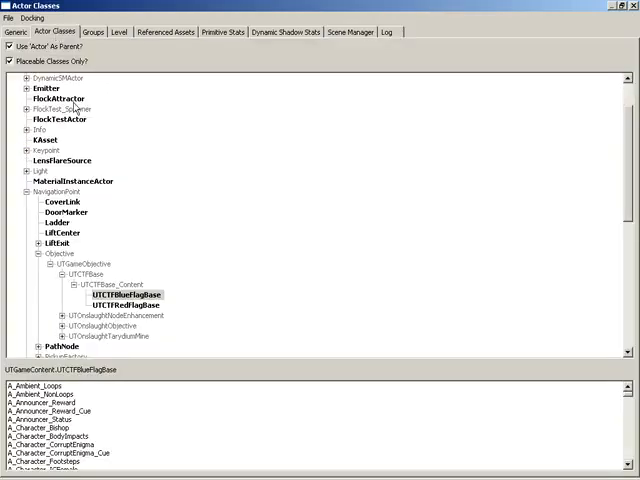
- Select UTCTFRedFlagBase as the actor class to place
click(124, 304)
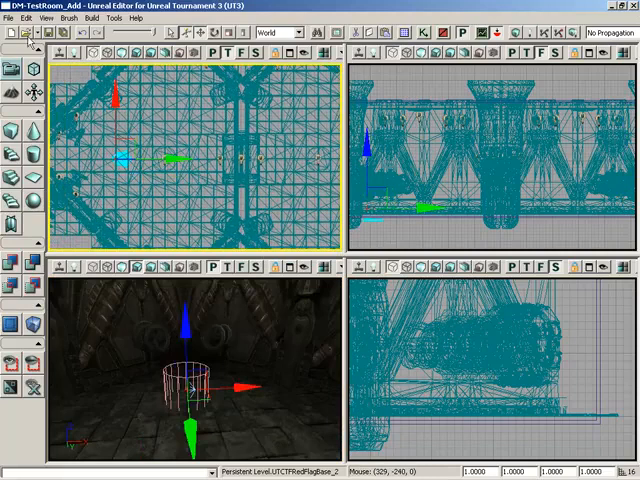
- Bring up the File menu over the map with the red flag base placed
click(8, 18)
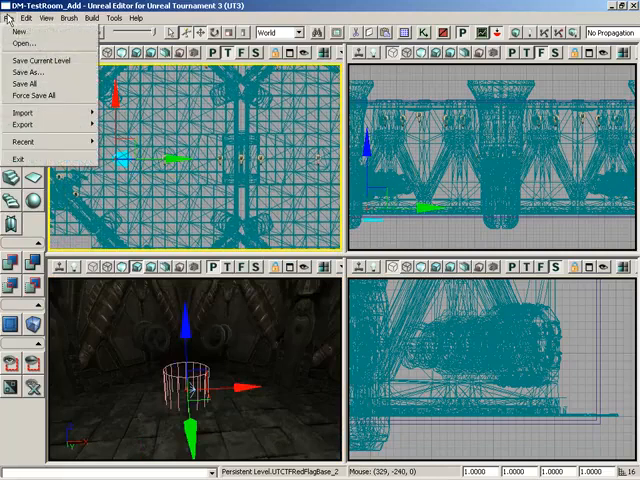
- Save the map under a CTF-prefixed name in the CustomMaps folder
click(32, 72)
text(CTF-TestRoom_Add.ut3)
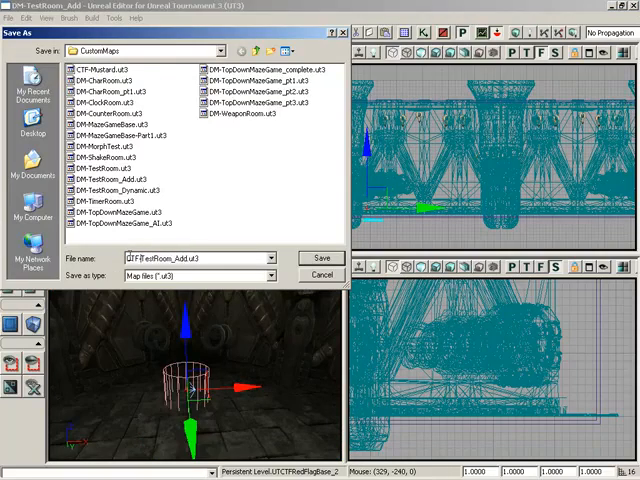
click(320, 258)
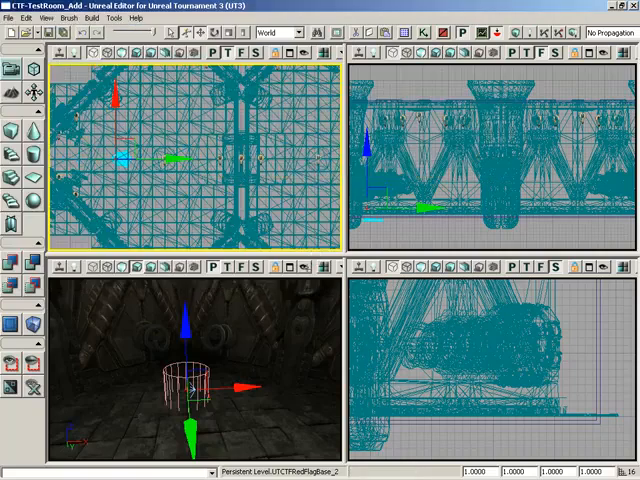
mouse_move(282, 322)
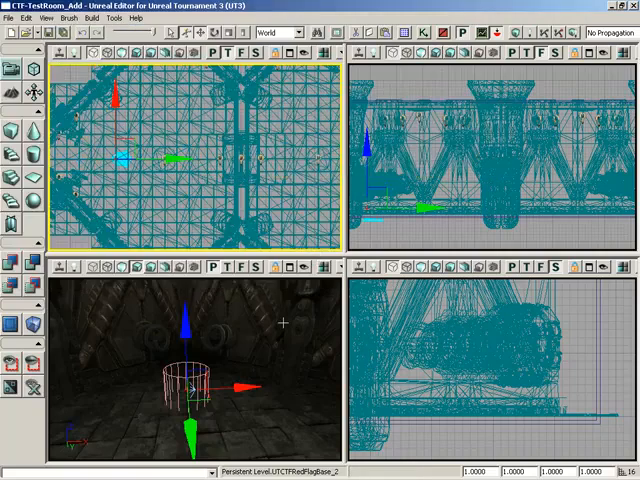
mouse_move(340, 316)
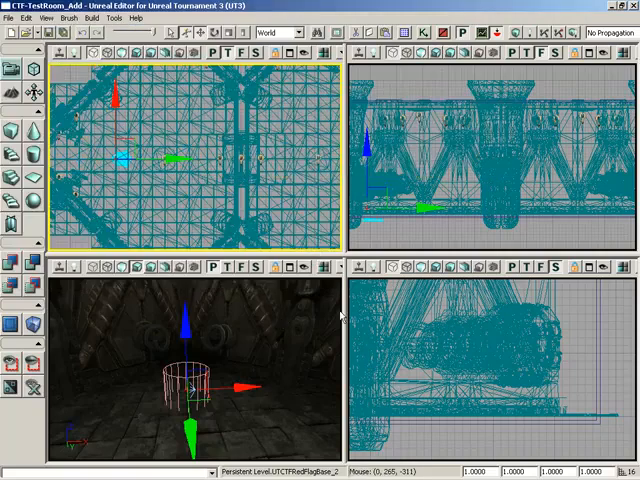